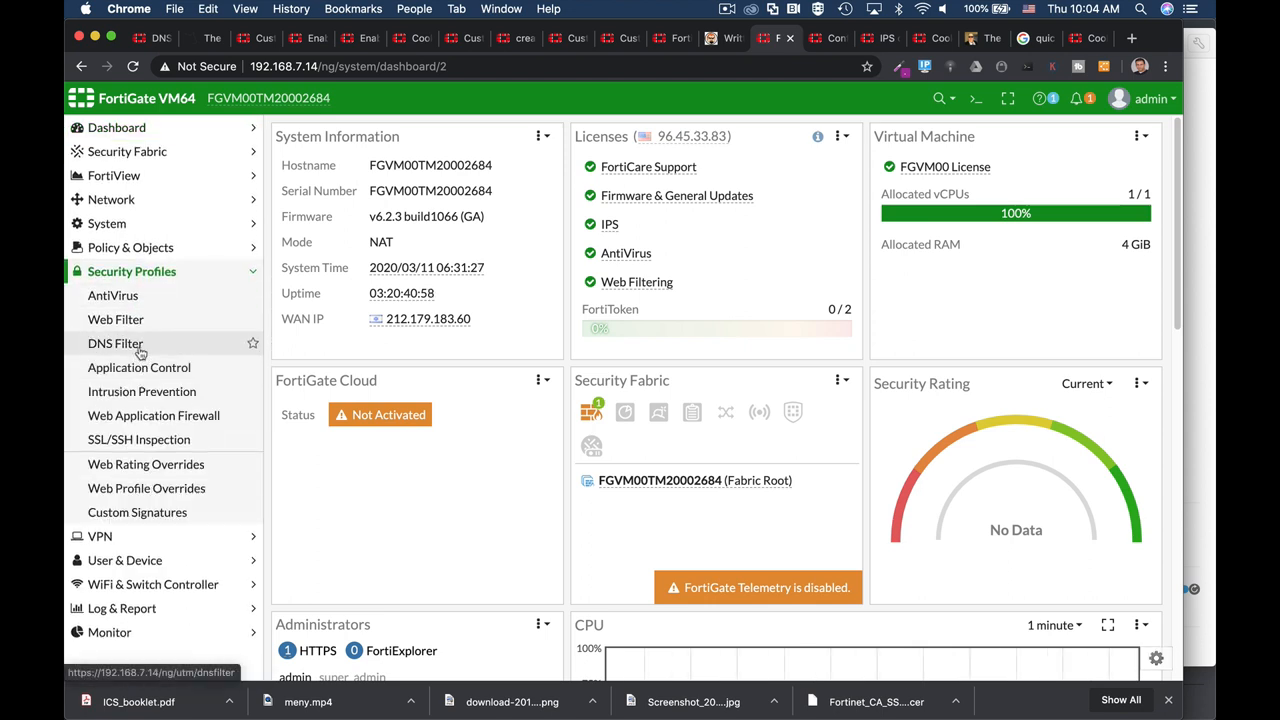
# Open Security Profiles > DNS Filter to list the existing DNS filter profiles.
pyautogui.click(115, 343)
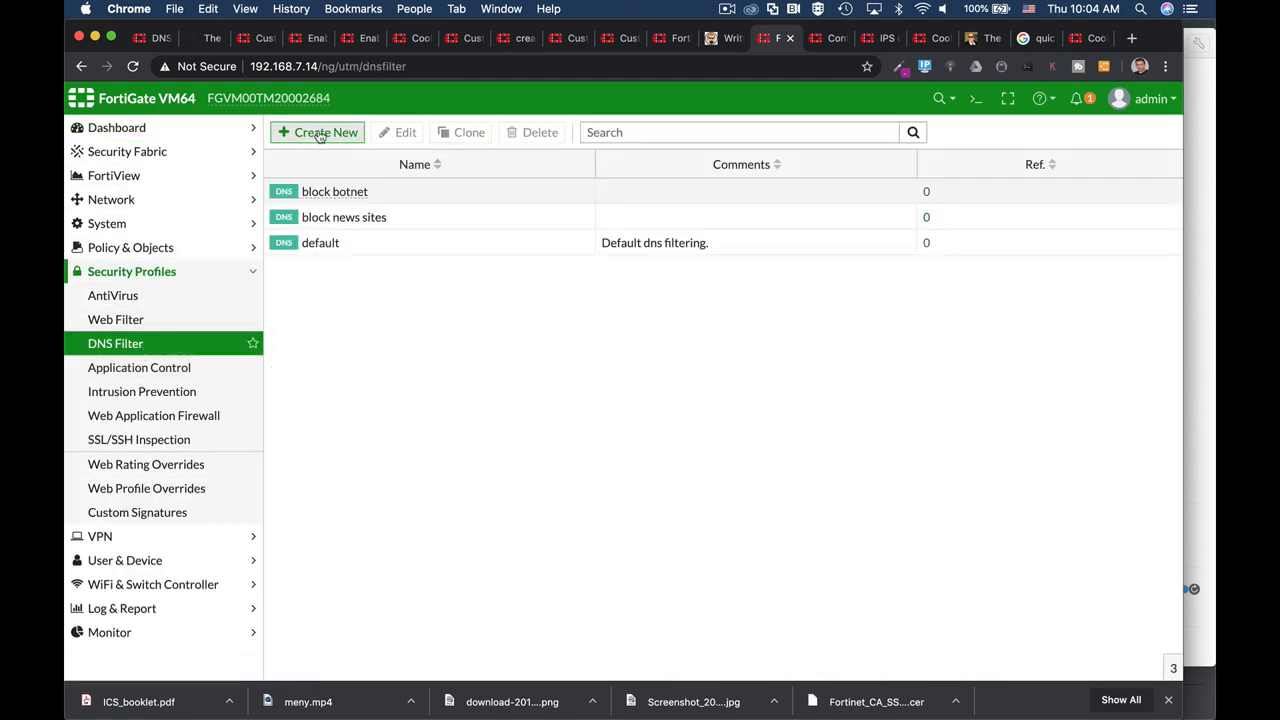
# Create and save DNS filter profile 'safe search' with Enforce Safe Search enabled.
pyautogui.click(318, 132)
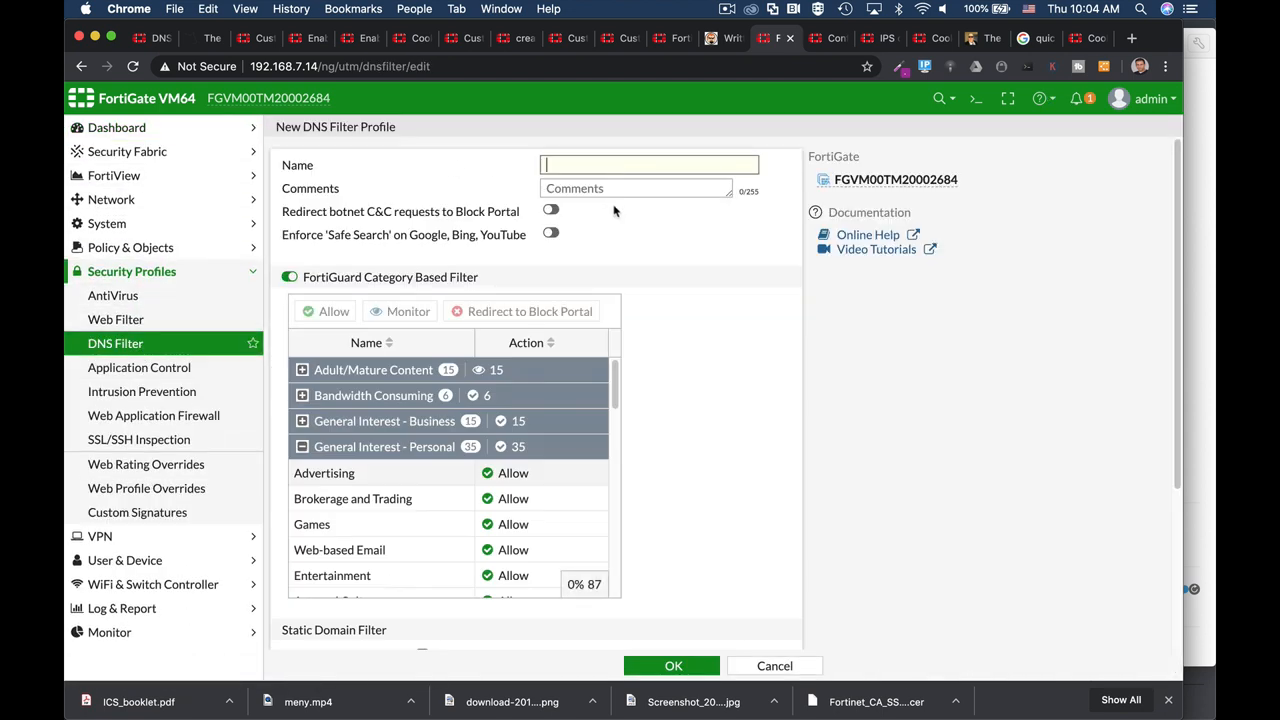
pyautogui.write('safe se')
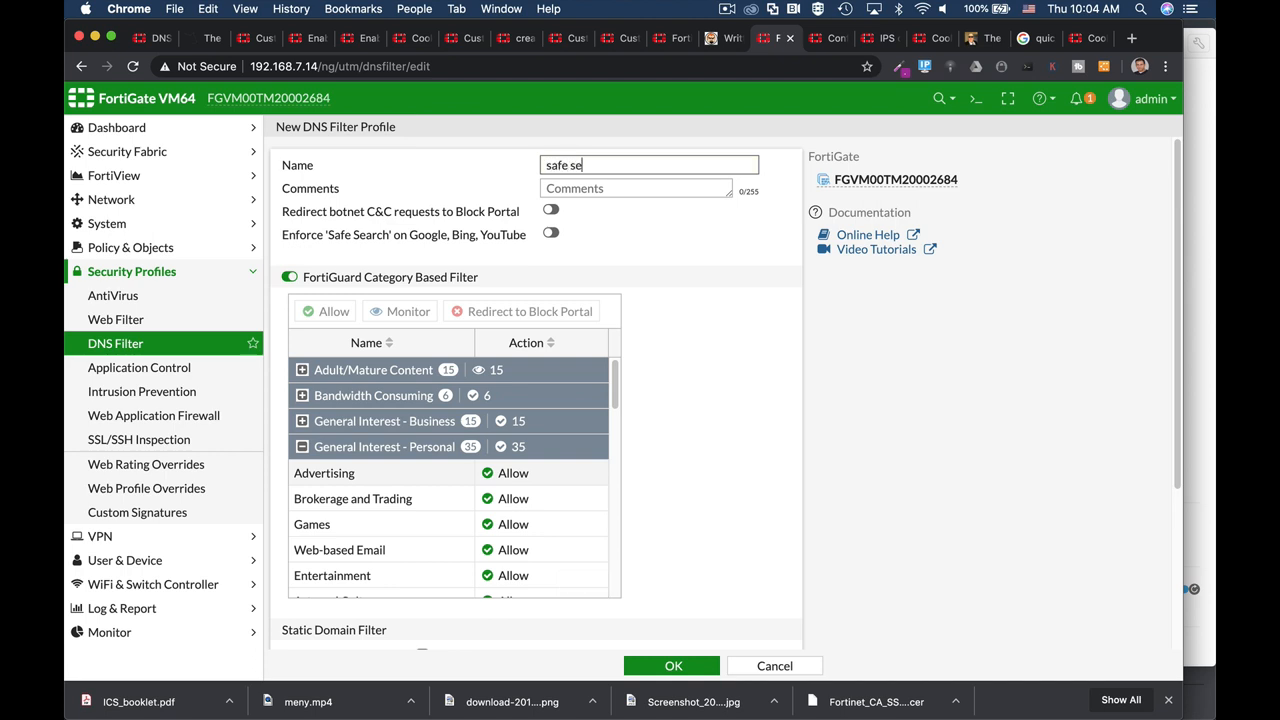
pyautogui.write('arch')
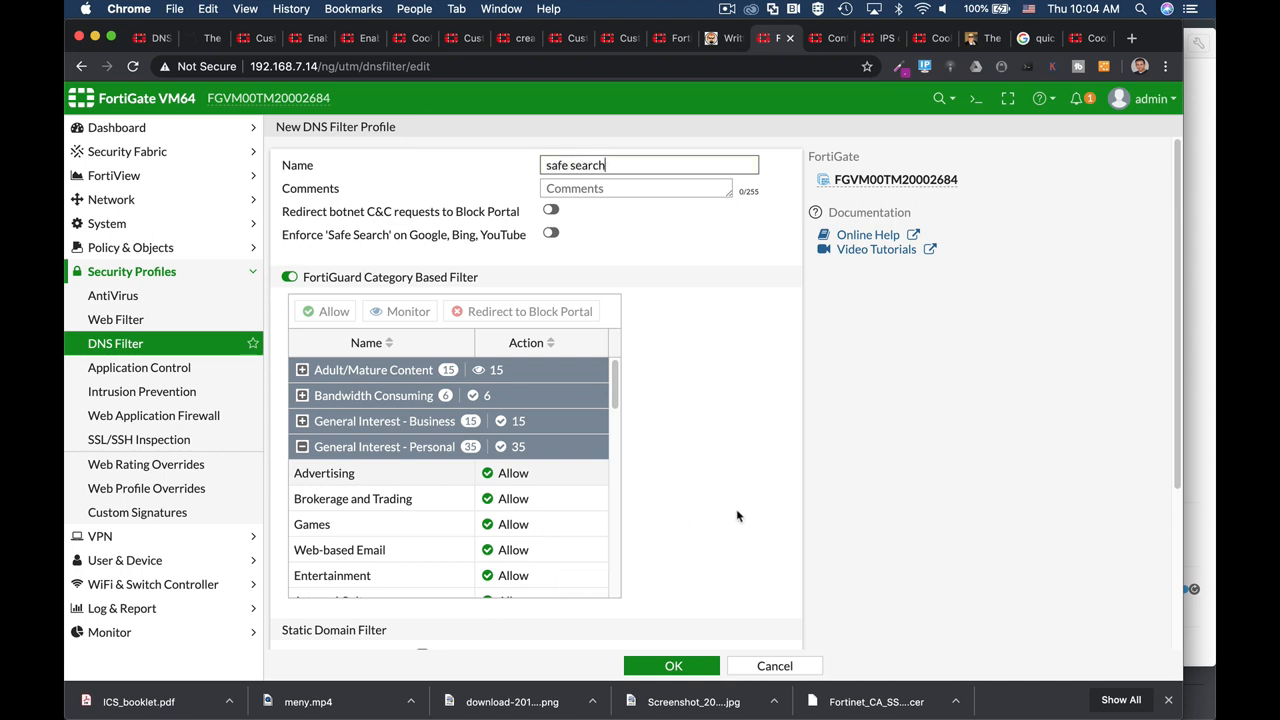
pyautogui.scroll(-3)
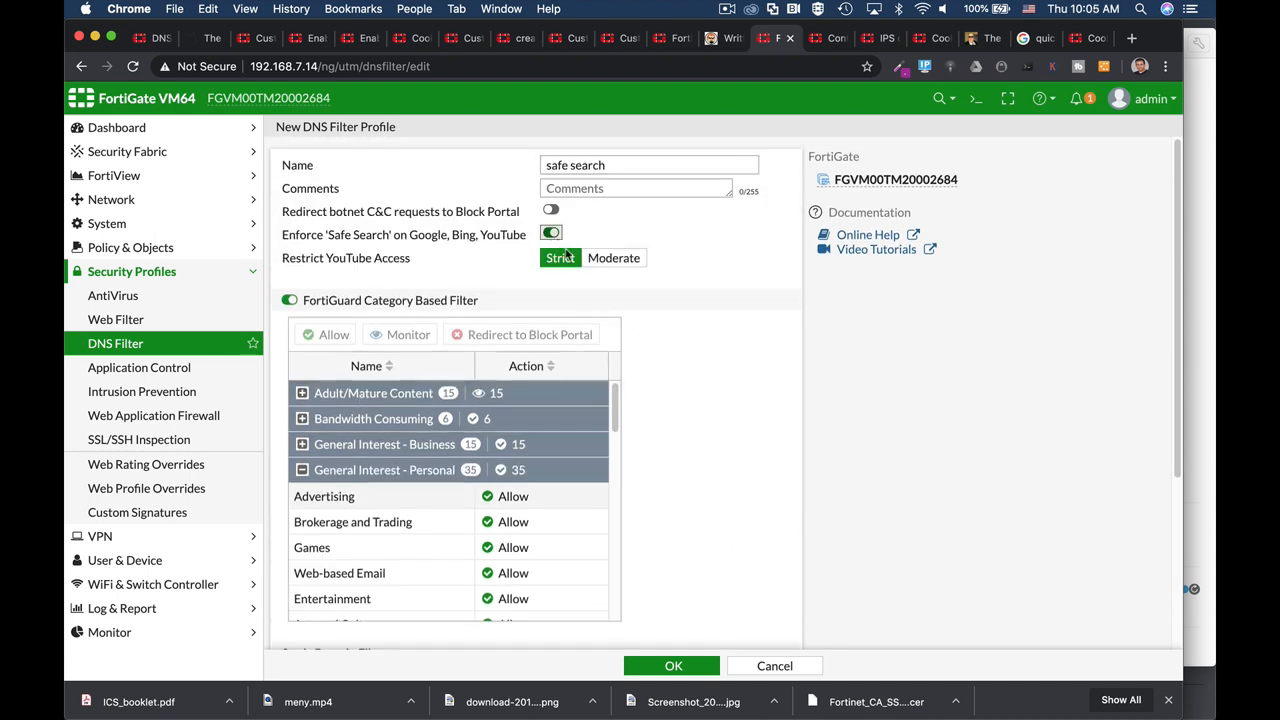
pyautogui.click(560, 258)
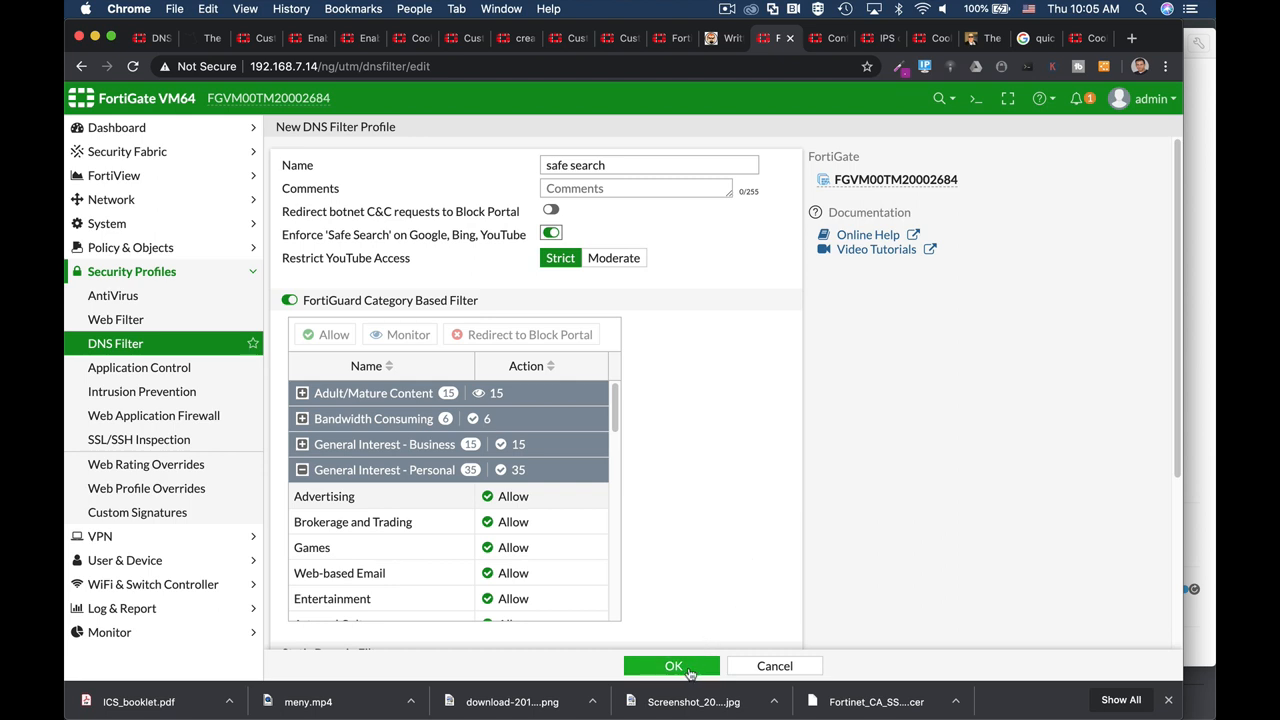
pyautogui.click(672, 666)
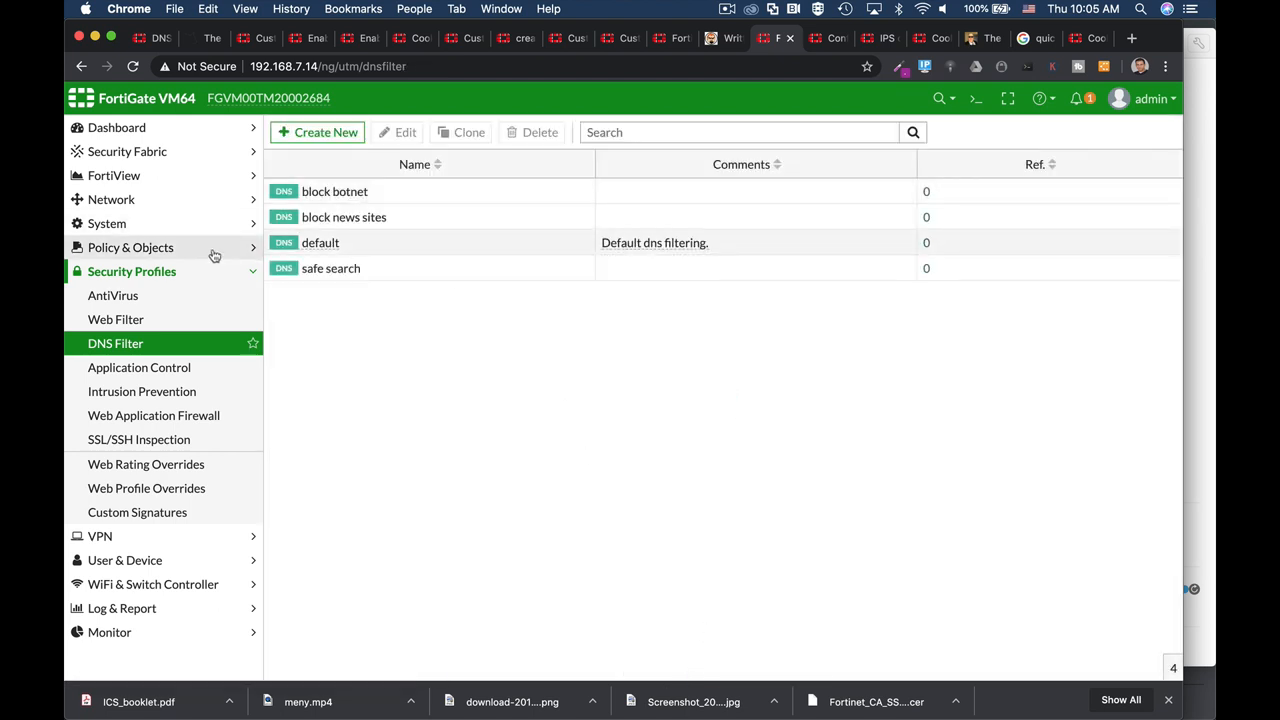
# Open the full access - Flow policy from Policy & Objects > IPv4 Policy for editing.
pyautogui.click(131, 247)
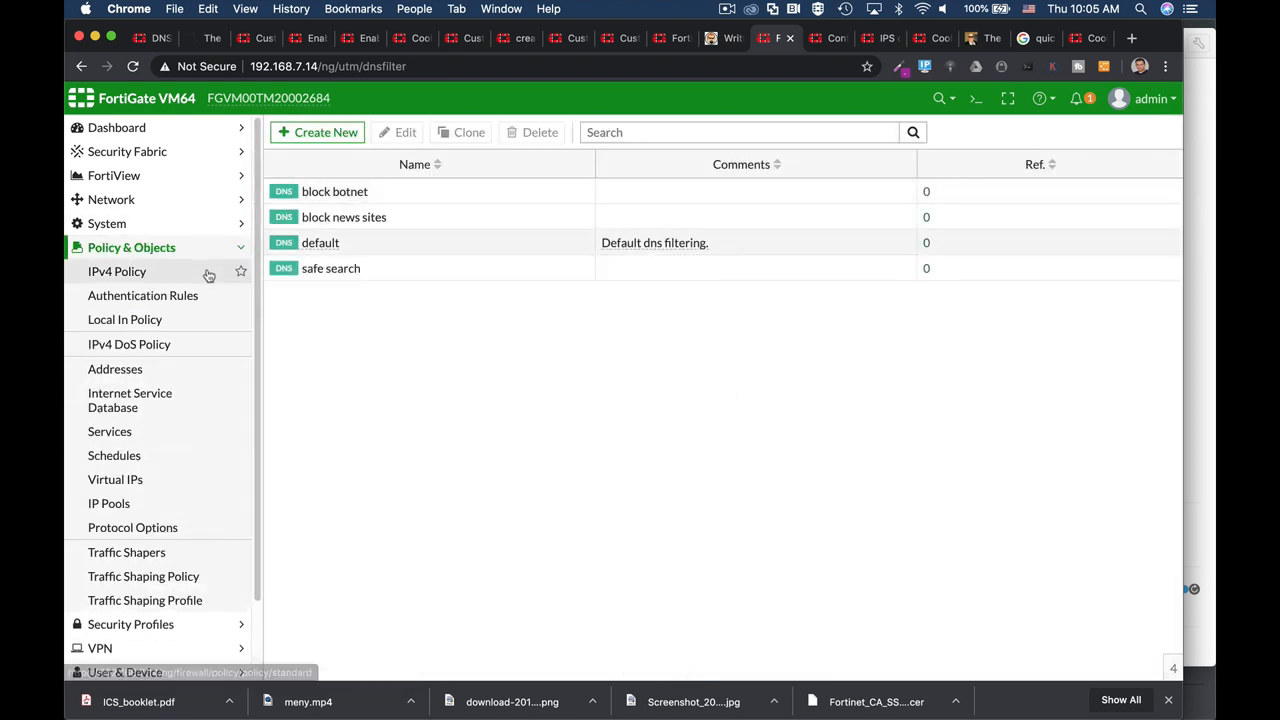
pyautogui.click(117, 271)
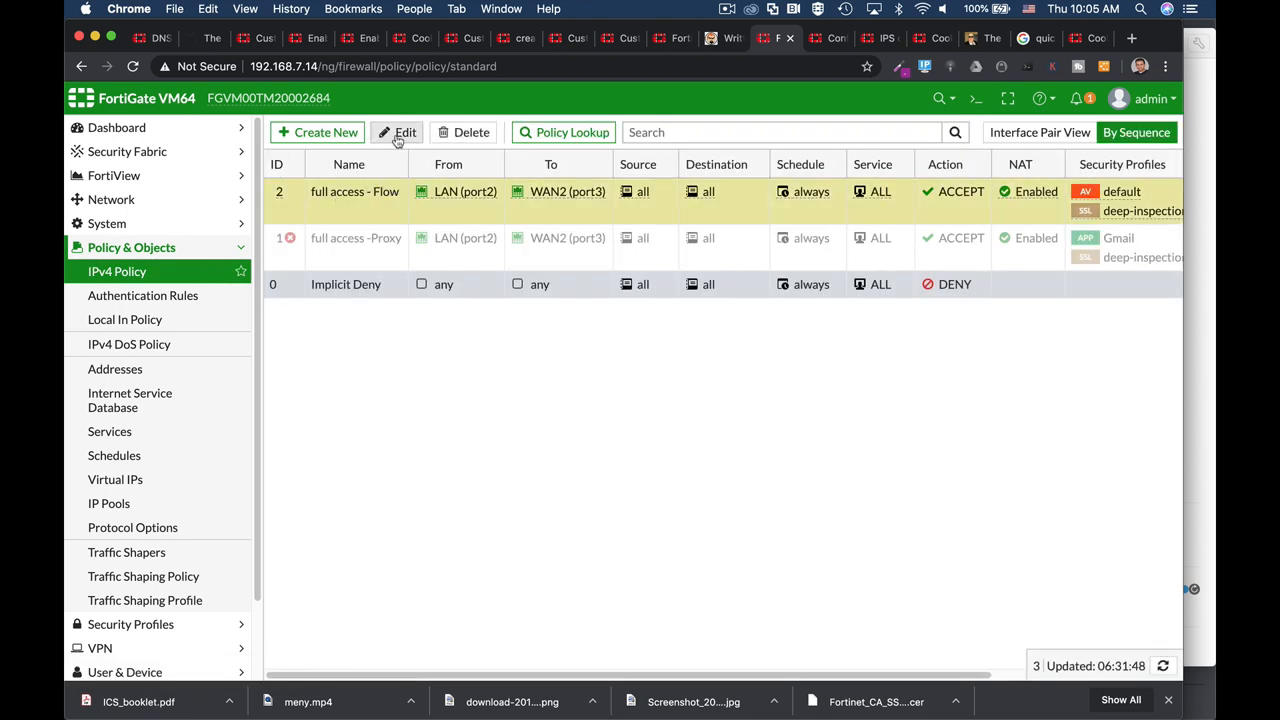
pyautogui.click(398, 132)
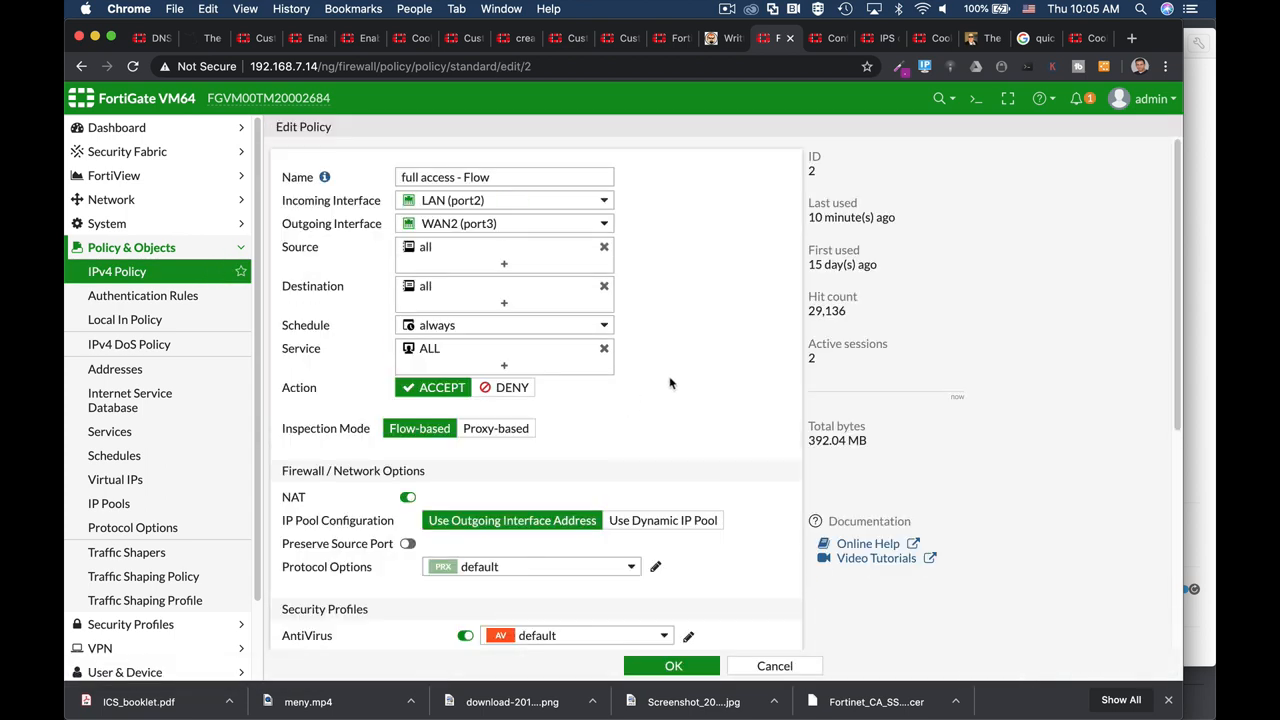
# Disable AntiVirus, set DNS Filter to 'safe search', choose certificate-inspection, and save the policy.
pyautogui.scroll(-3)
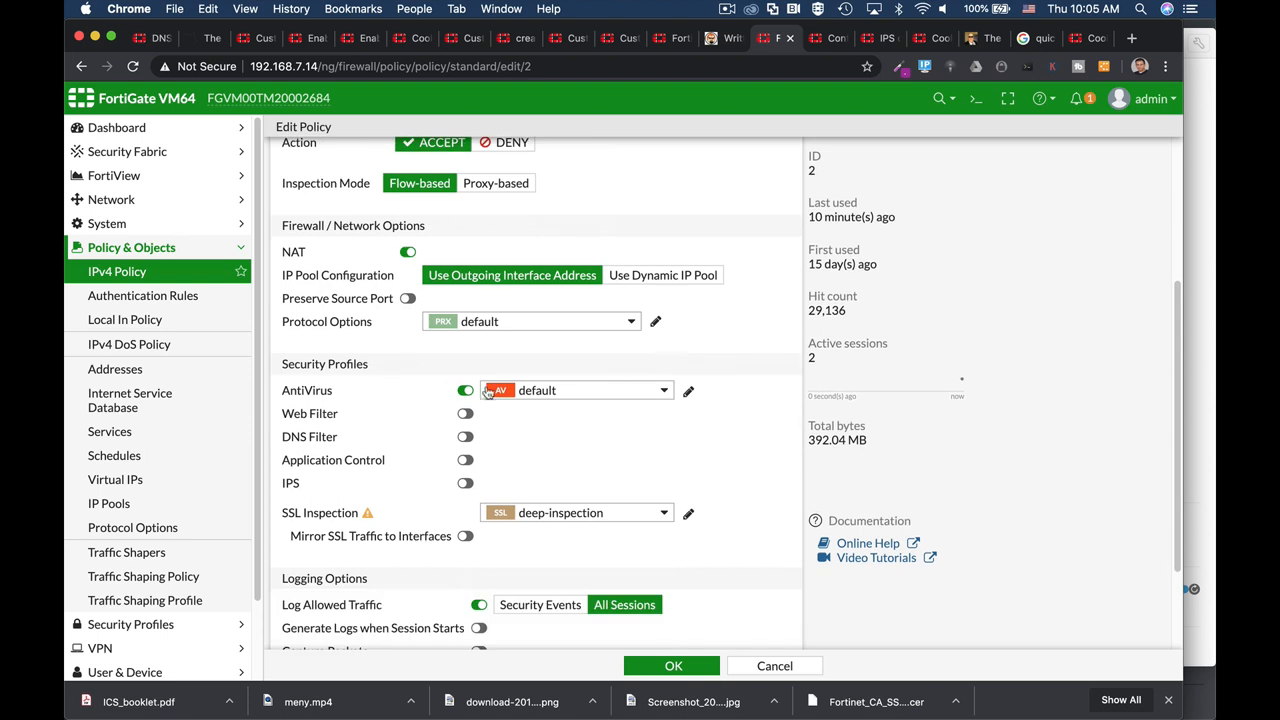
pyautogui.click(464, 390)
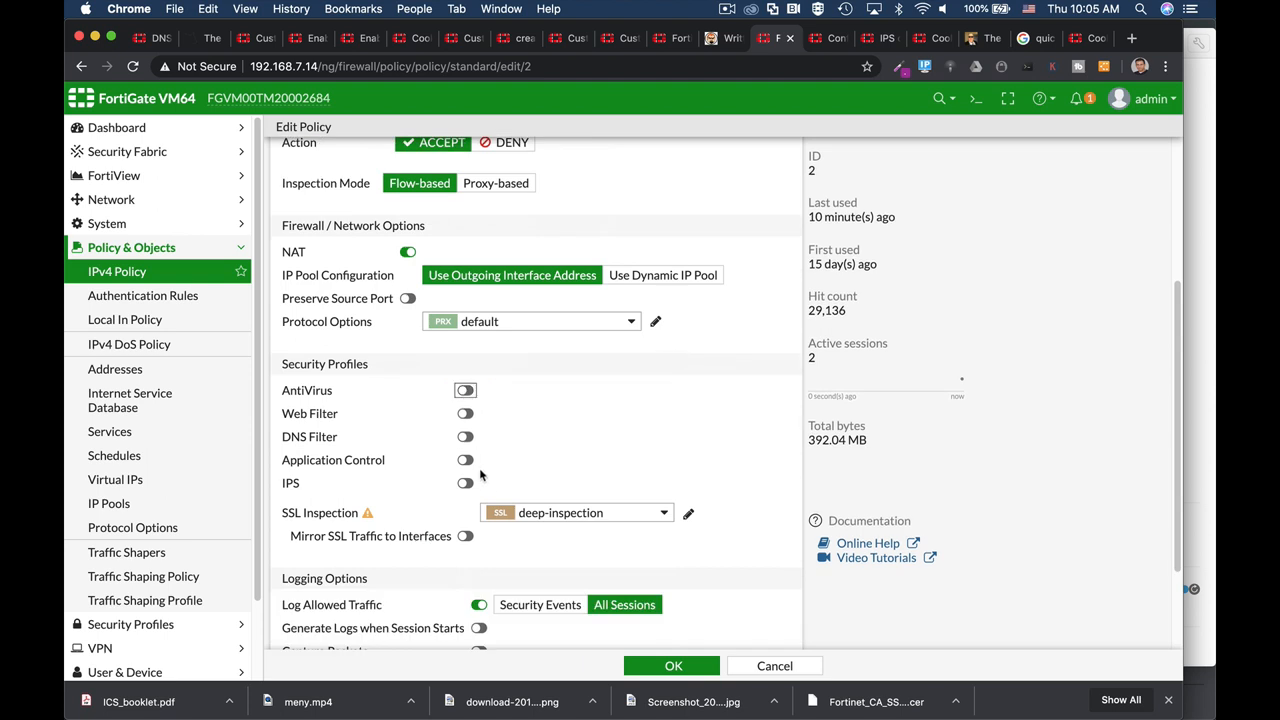
pyautogui.click(464, 436)
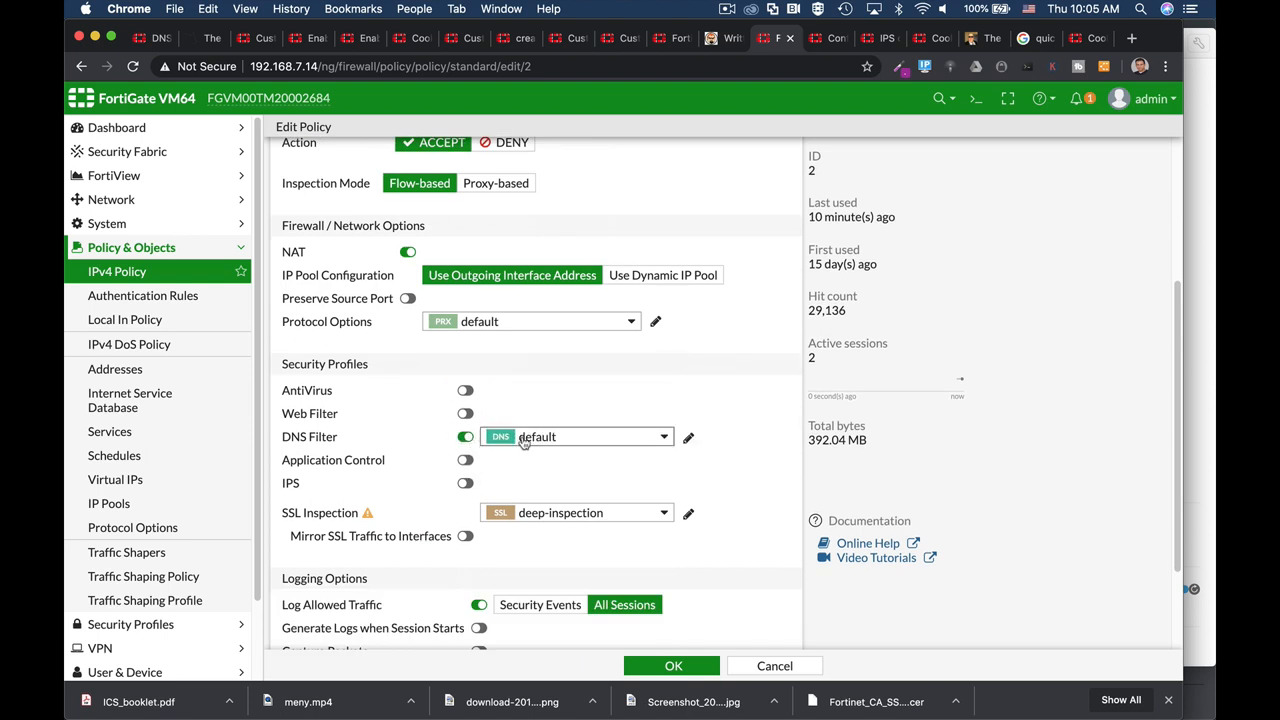
pyautogui.click(575, 436)
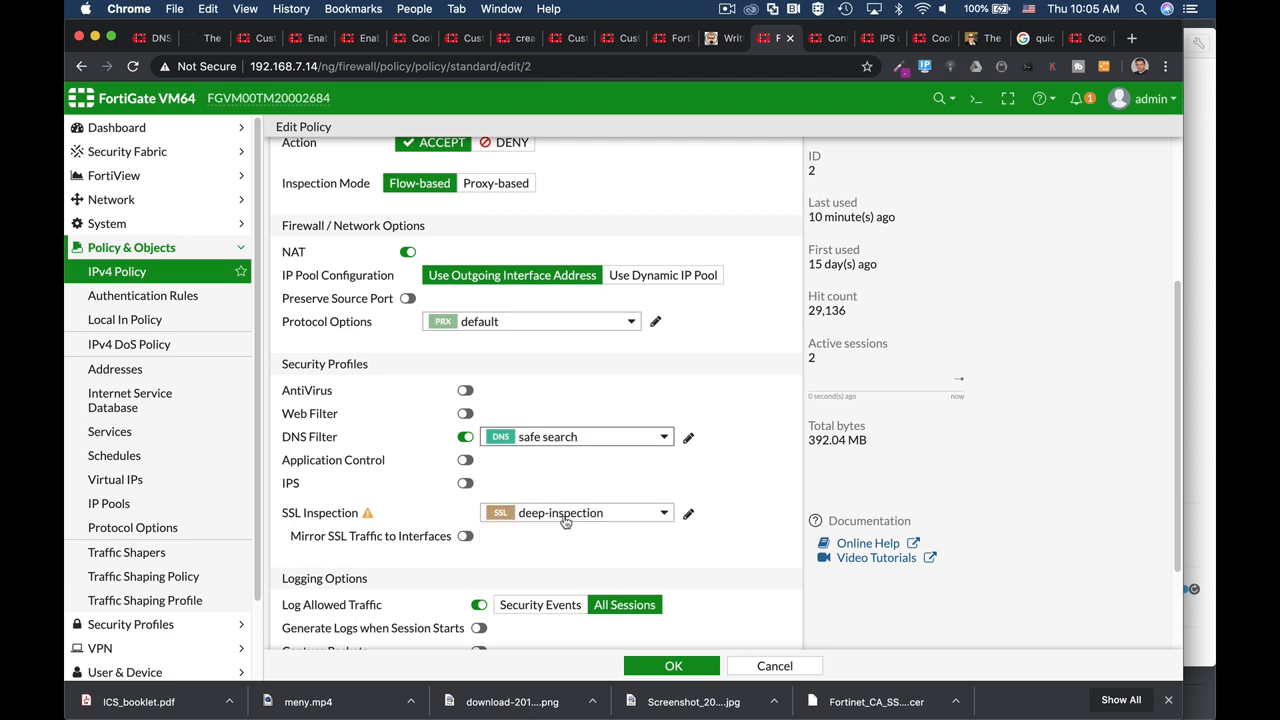
pyautogui.click(663, 512)
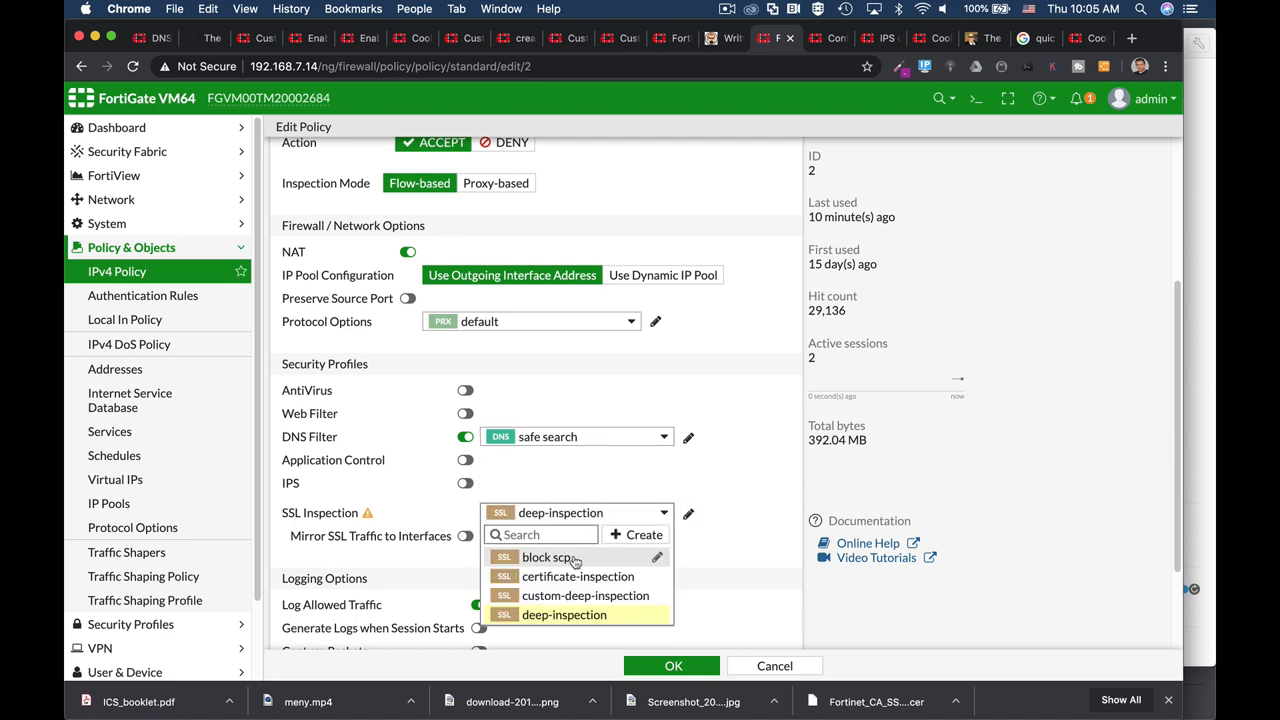
pyautogui.click(578, 576)
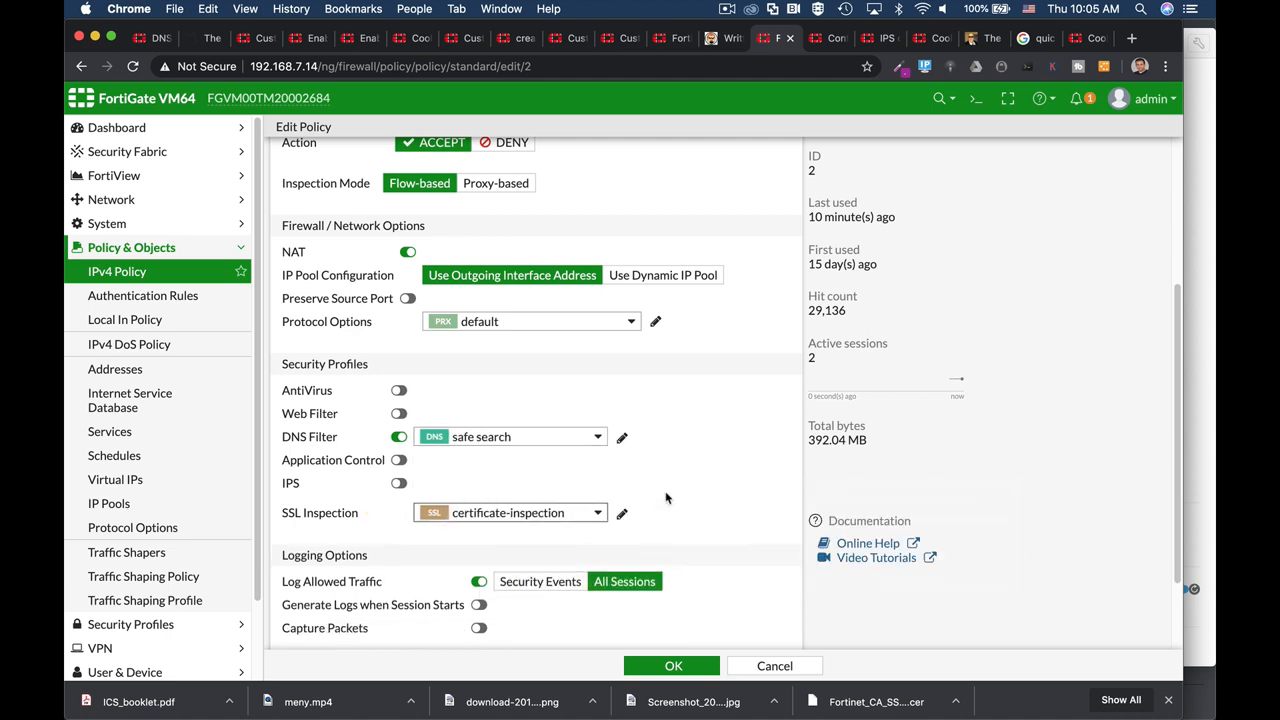
pyautogui.scroll(-3)
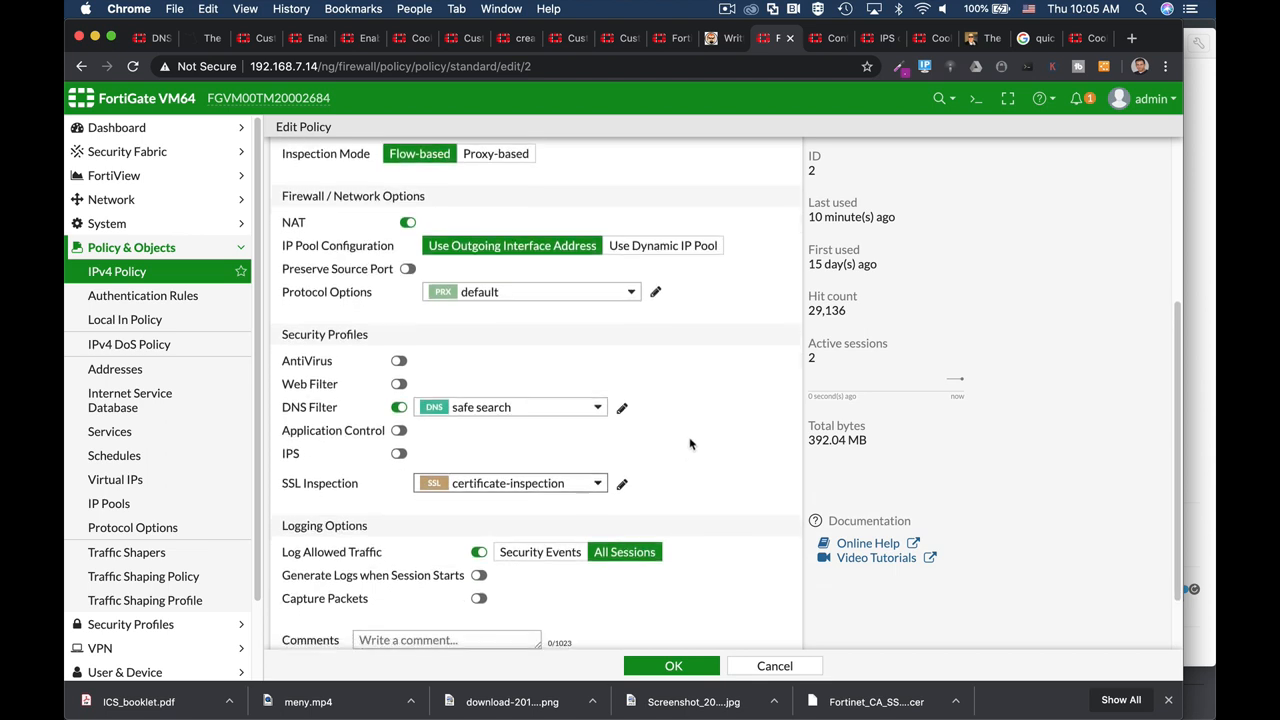
pyautogui.scroll(-3)
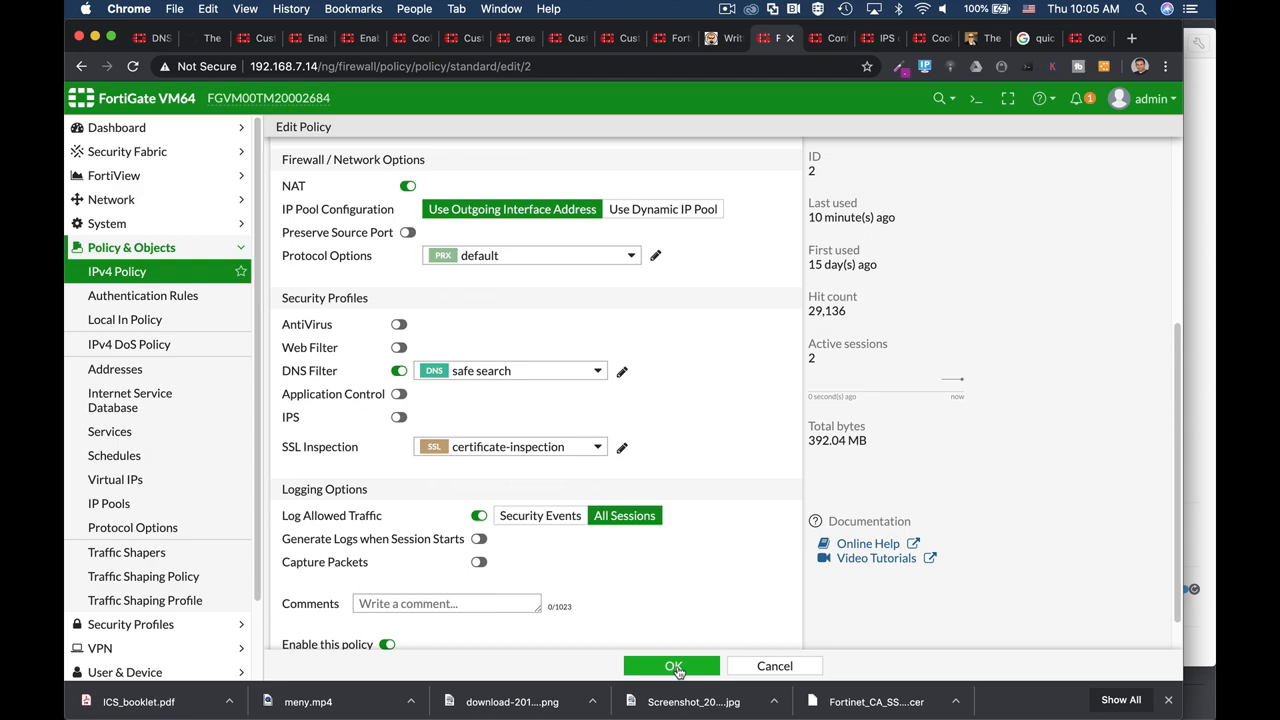
pyautogui.click(672, 666)
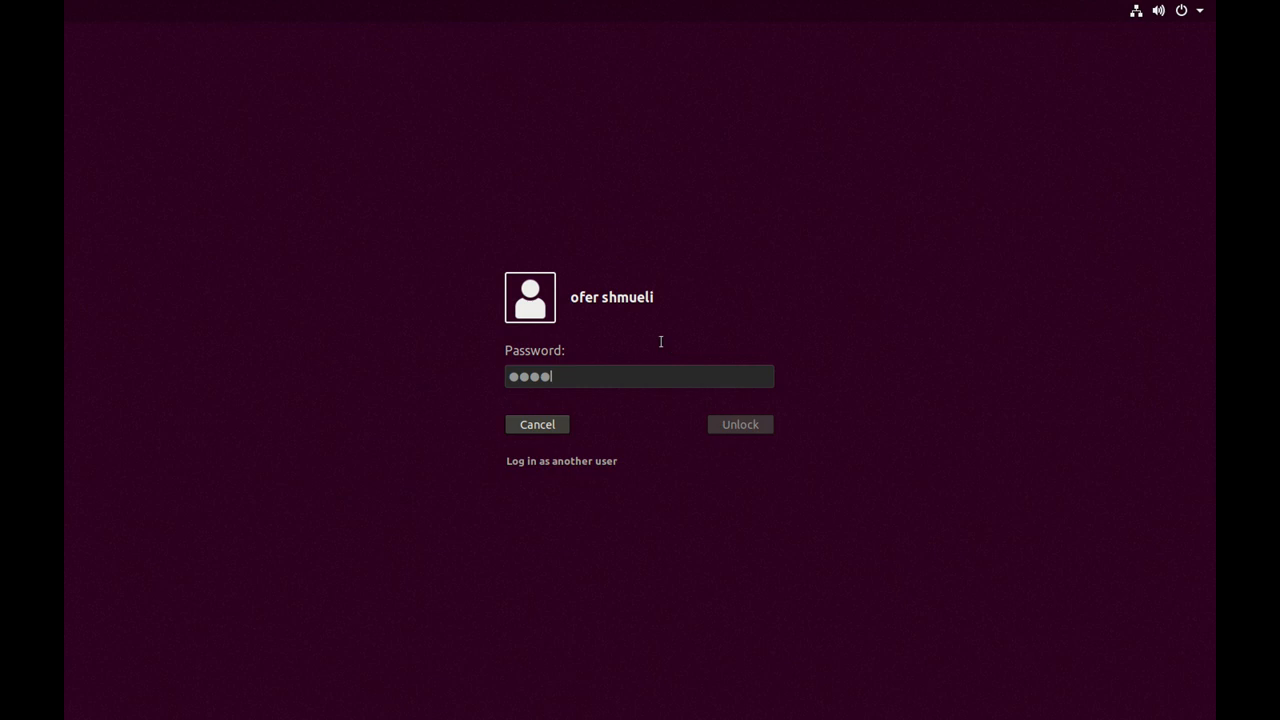
pyautogui.moveTo(590, 418)
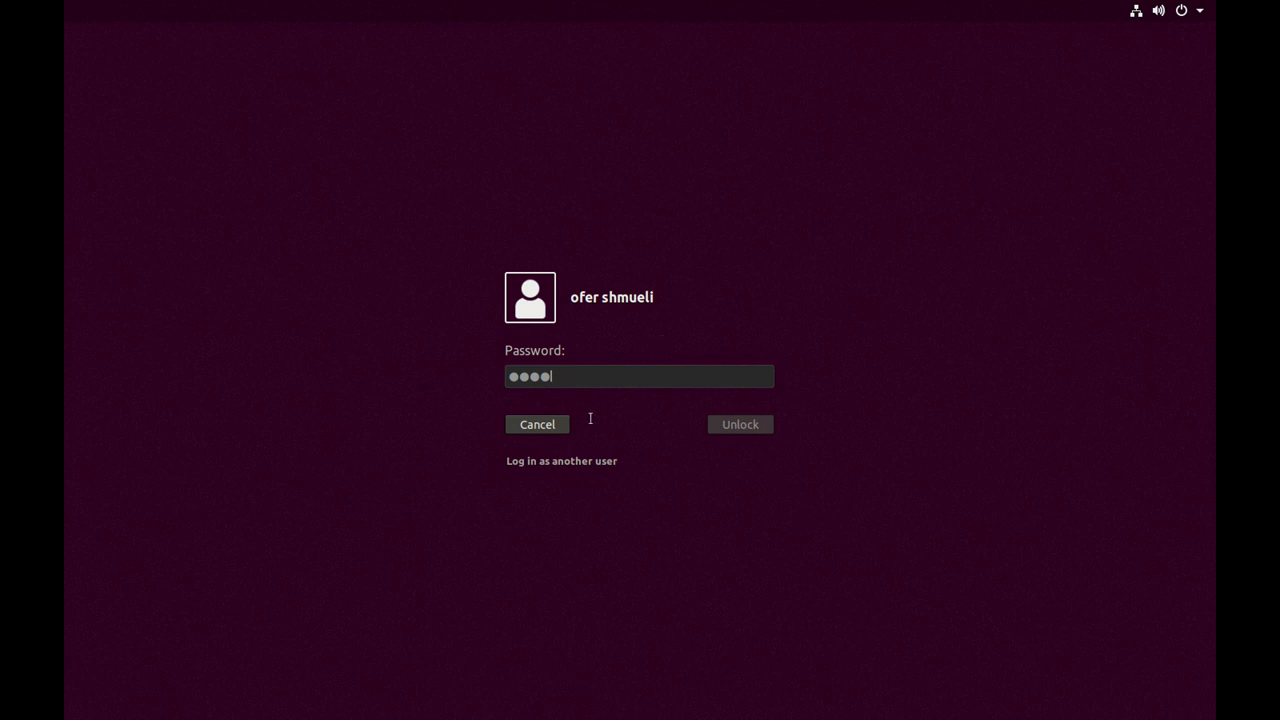
pyautogui.moveTo(592, 412)
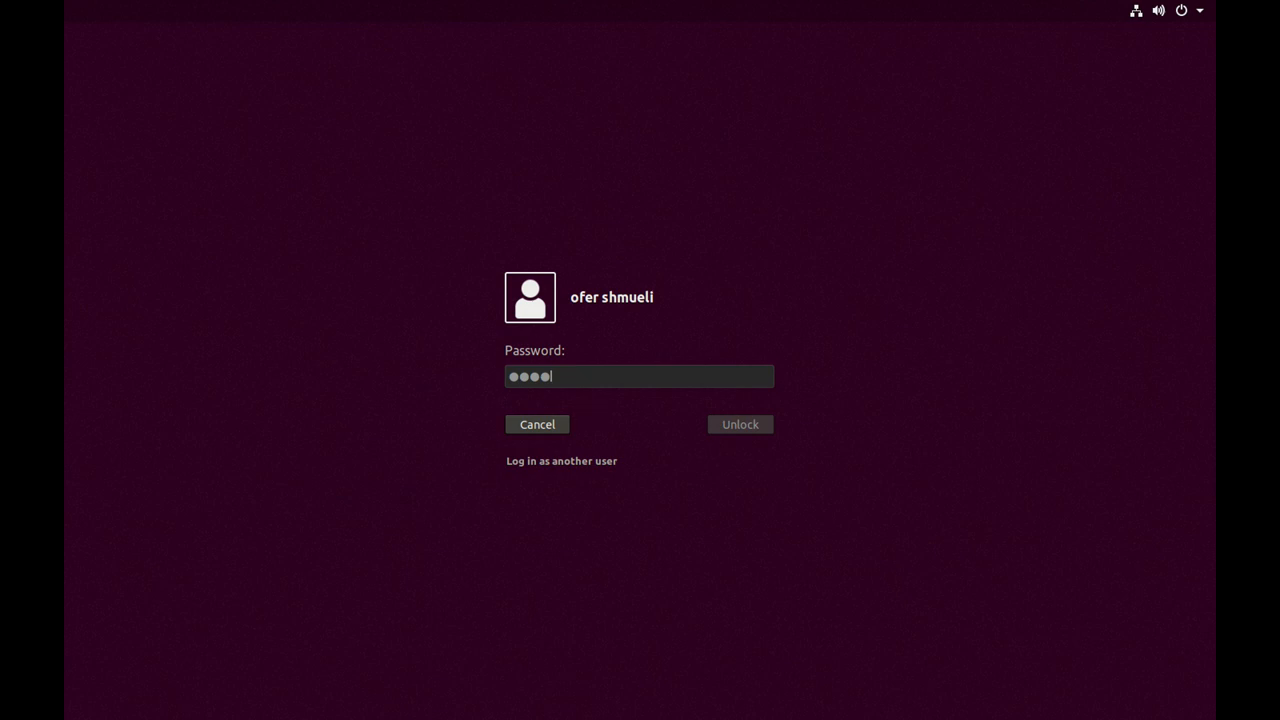
# Unlock the Ubuntu desktop and run 'dig google.com' in Terminal.
pyautogui.click(739, 424)
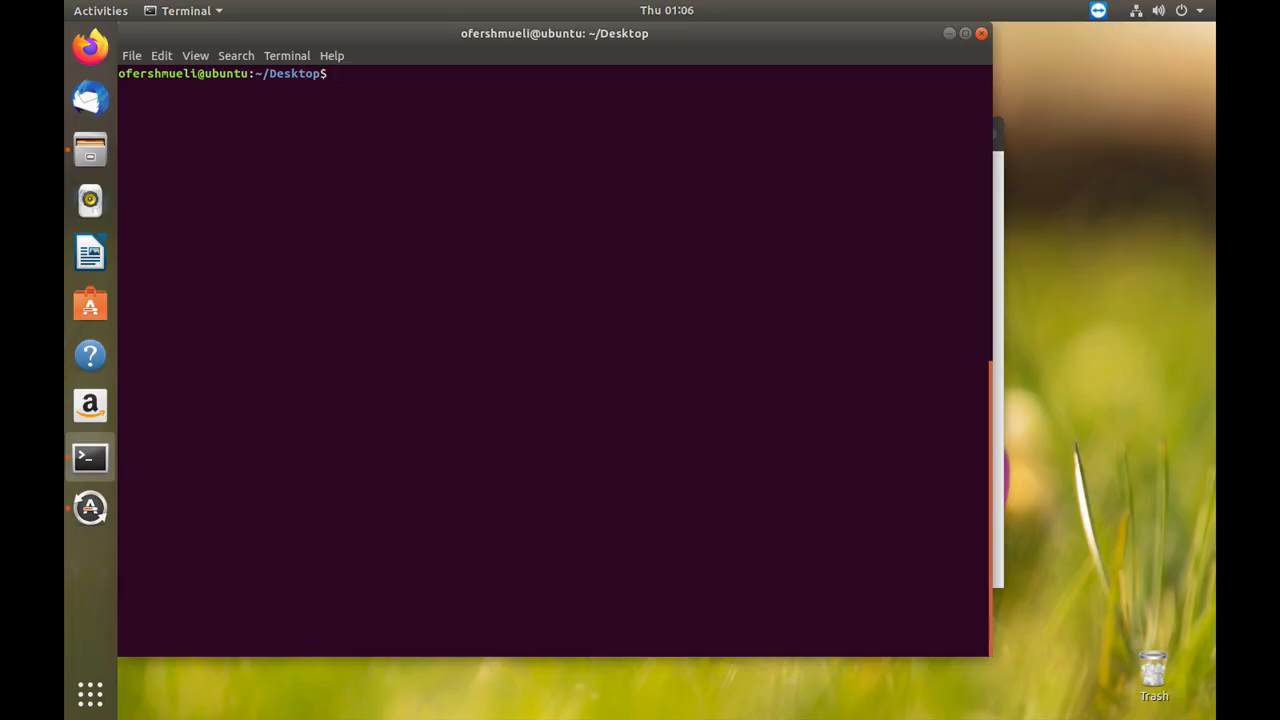
pyautogui.write('dig')
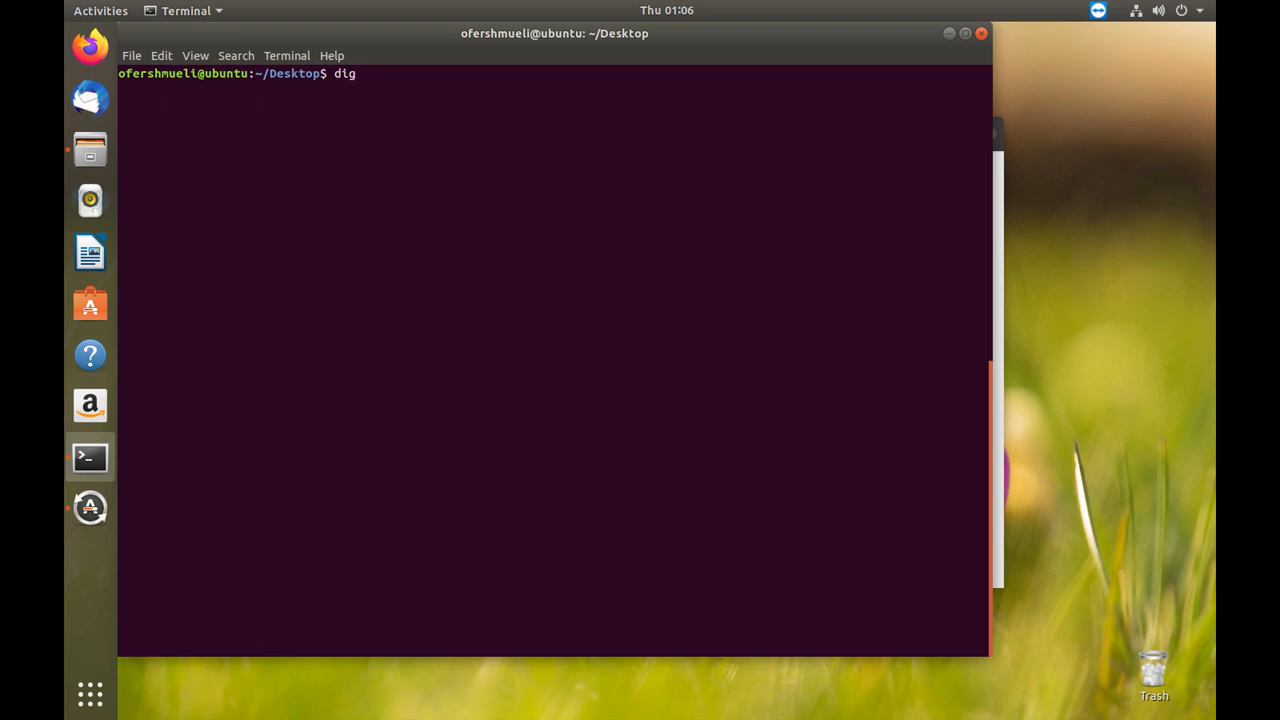
pyautogui.write('google')
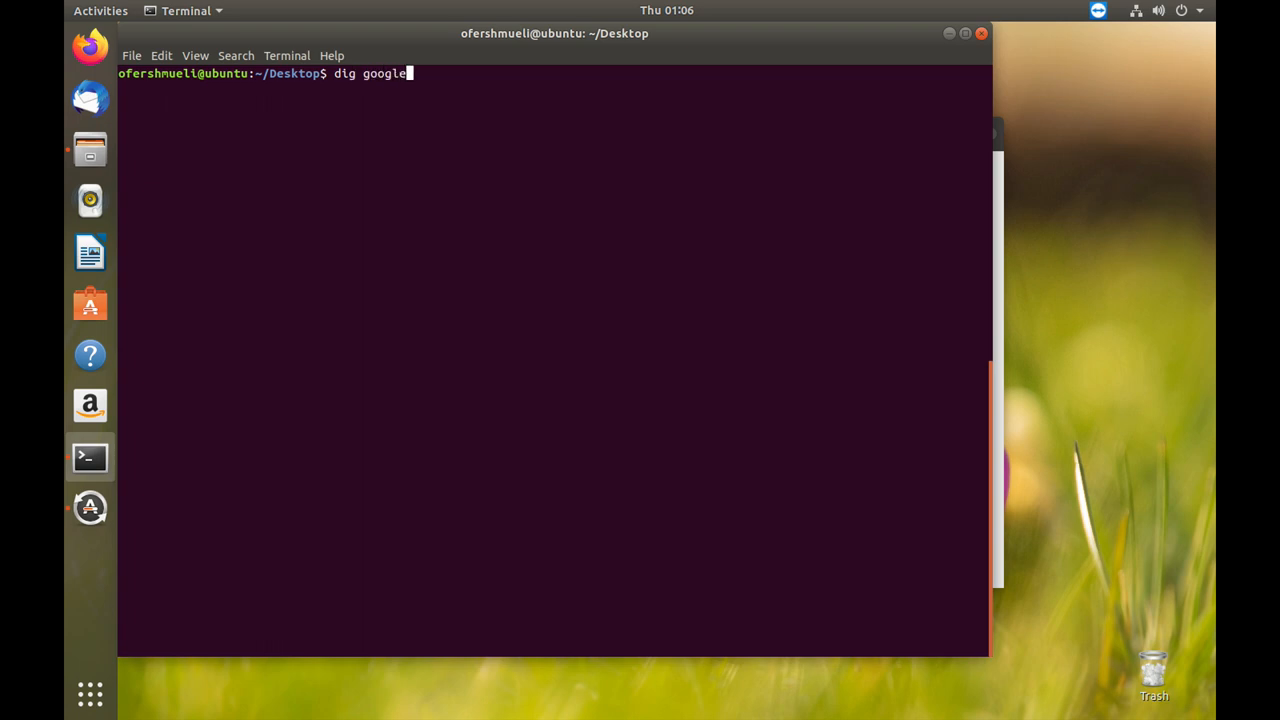
pyautogui.write('.com')
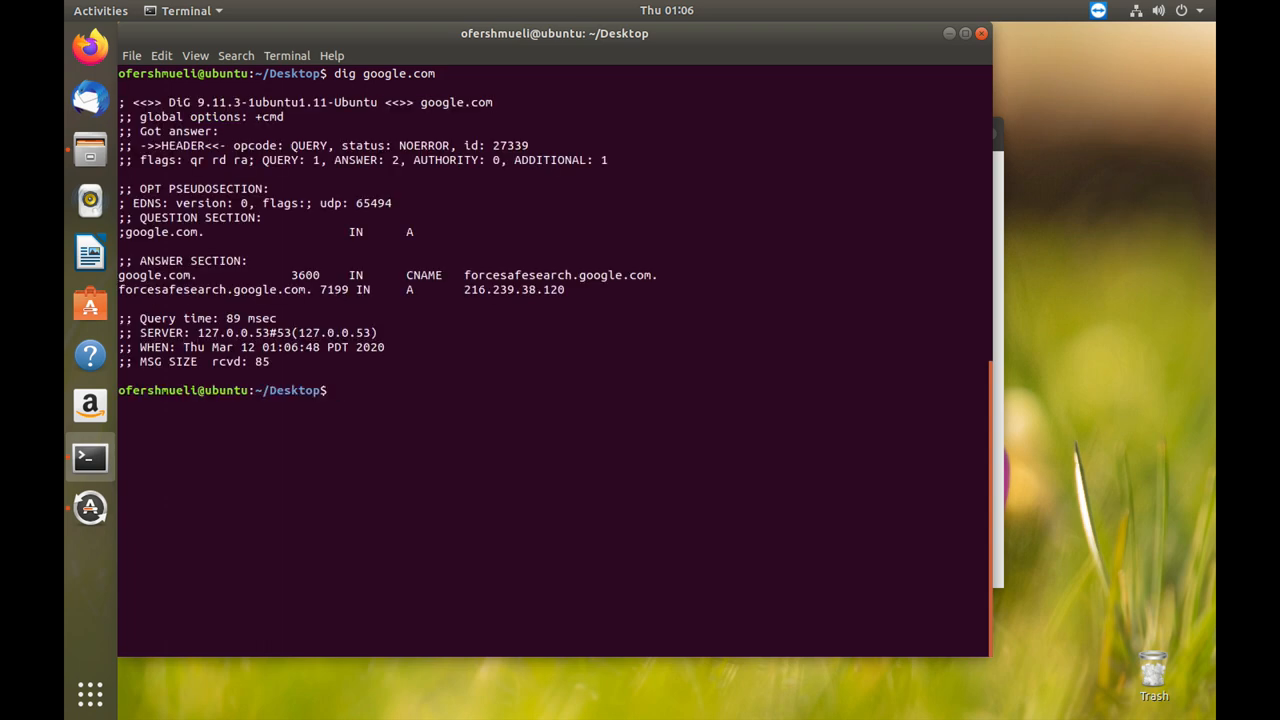
pyautogui.moveTo(190, 325)
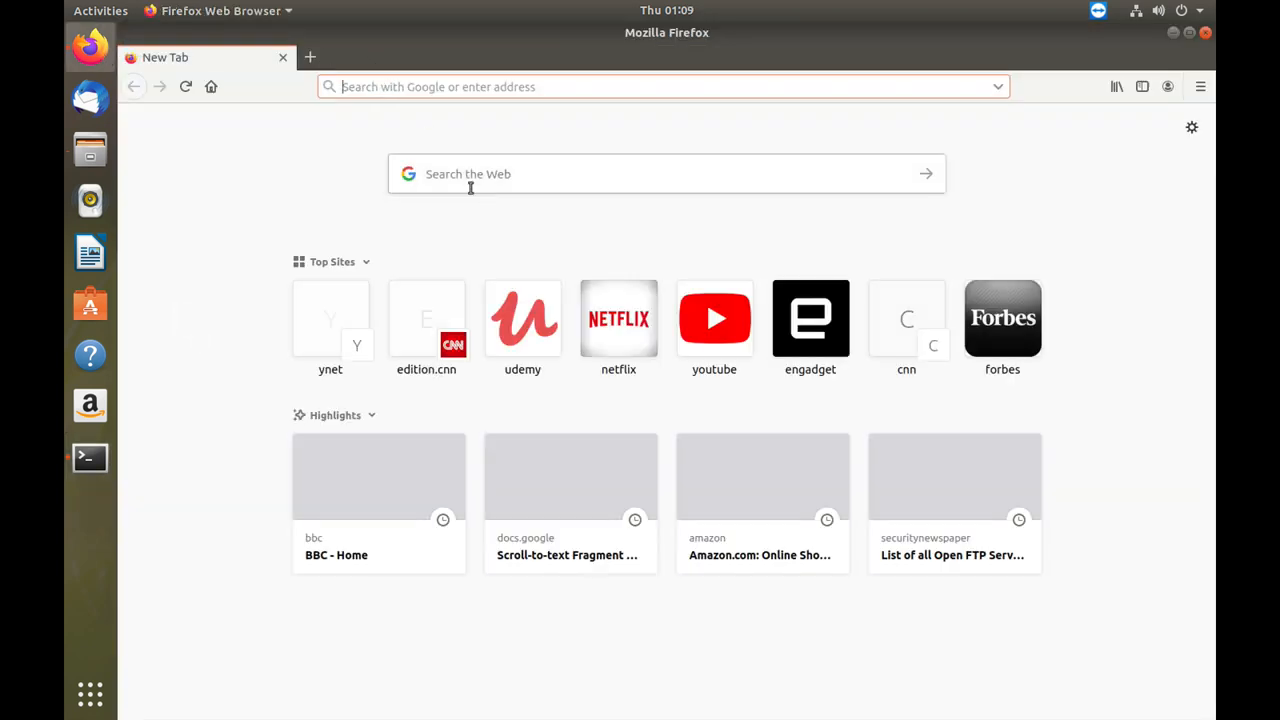
# Type the test term 'nude' into Firefox's 'Search the Web' box.
pyautogui.click(666, 173)
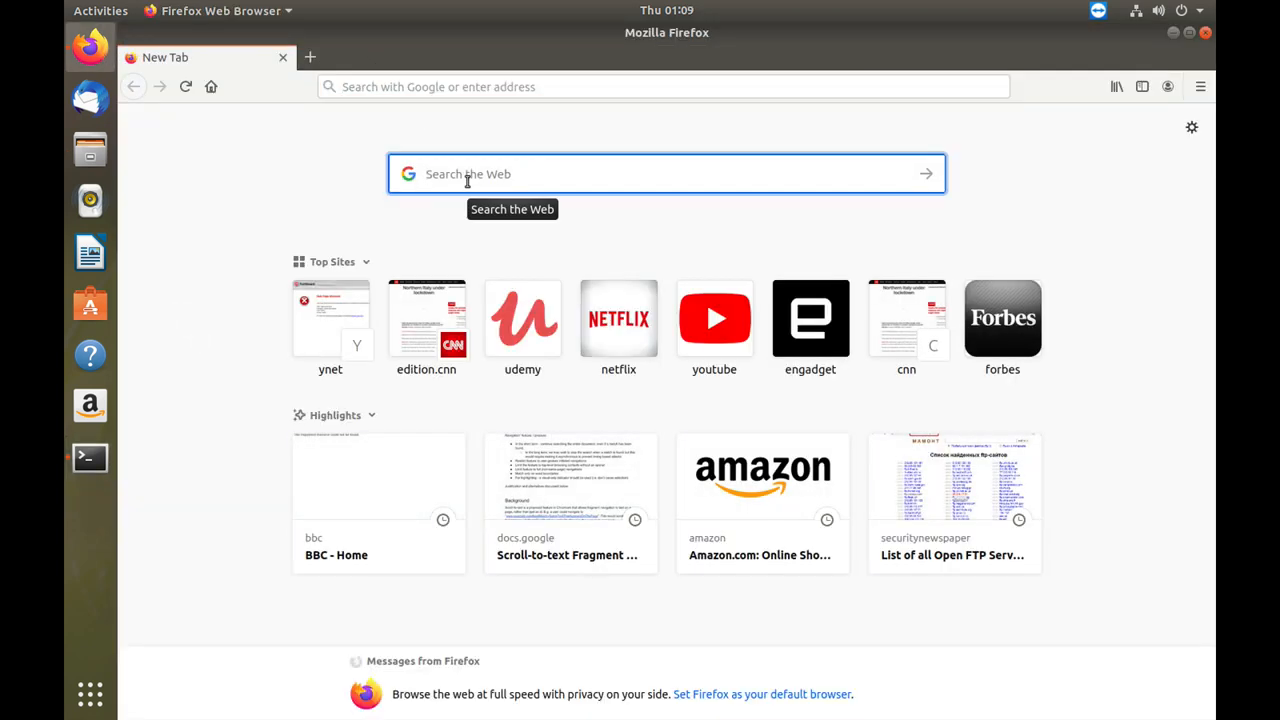
pyautogui.write('nude')
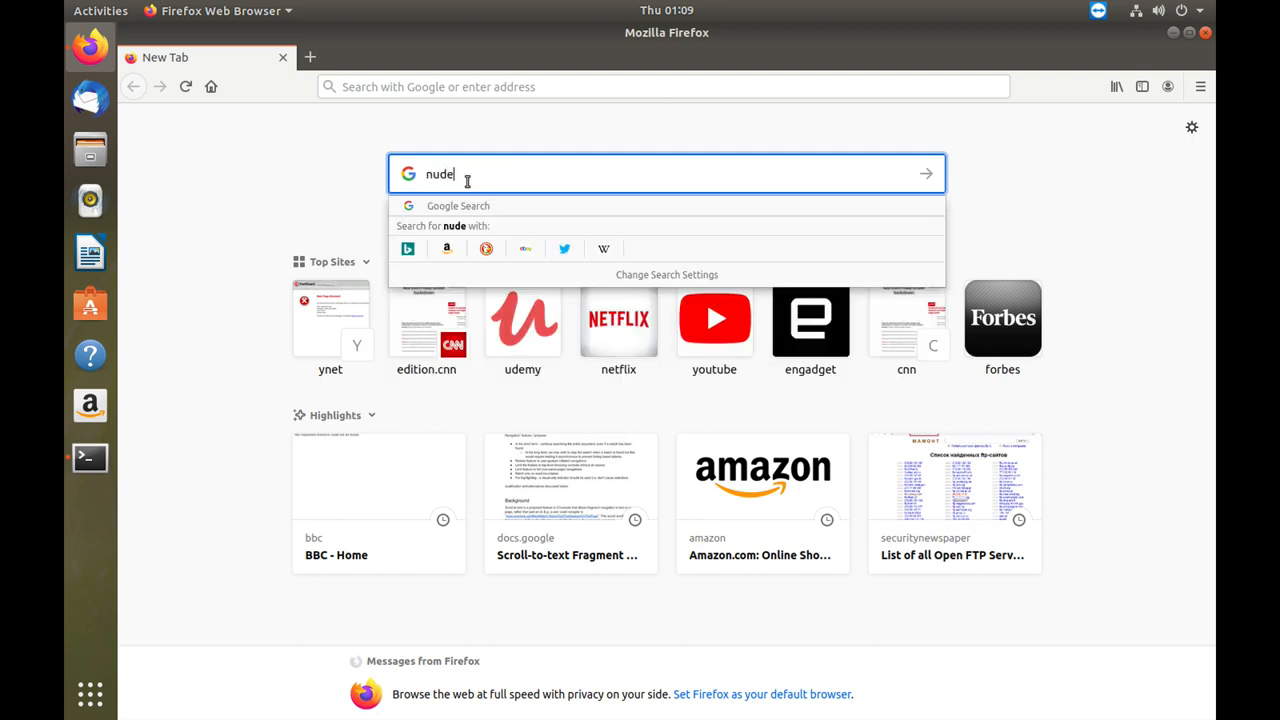